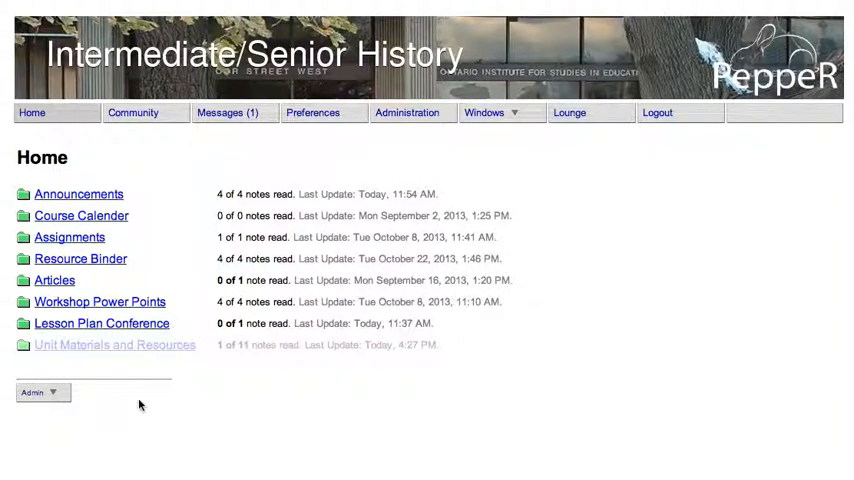
{"action": "mouse_move", "coordinate": [147, 383]}
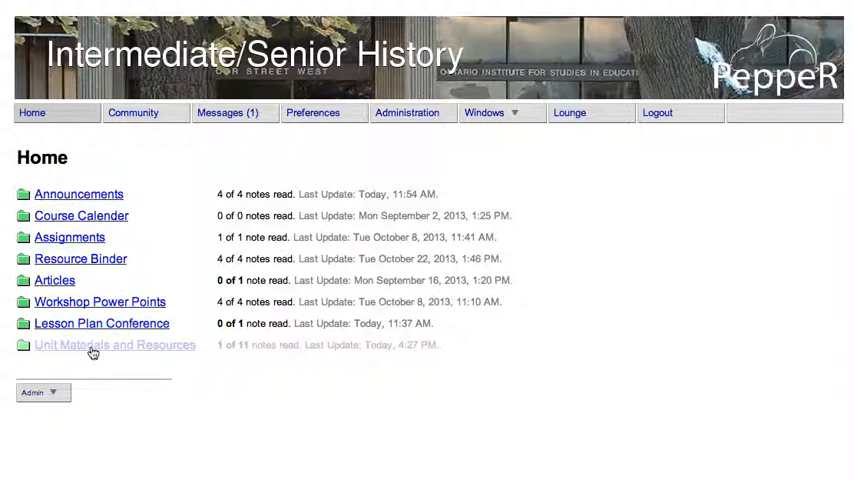
Open the Unit Materials and Resources conference from the course home page.
{"action": "left_click", "coordinate": [113, 345]}
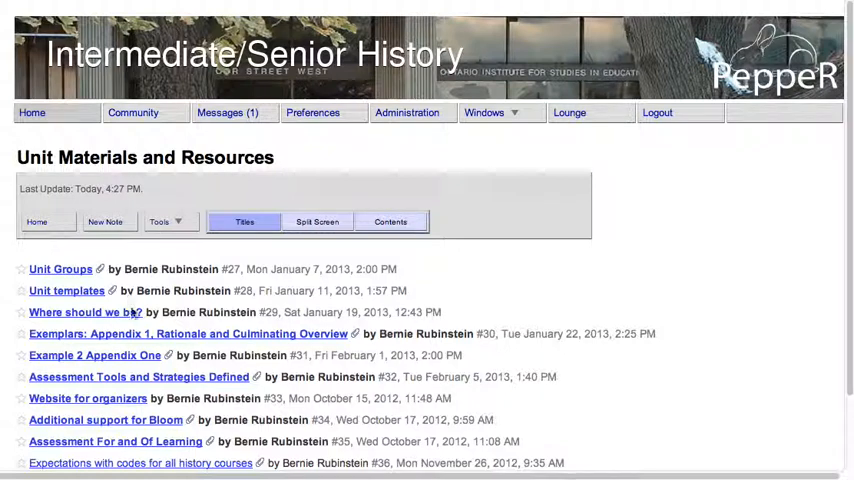
Read the Tumblr website of interest note, then return via Note List to Home.
{"action": "scroll", "scroll_direction": "down", "scroll_amount": 3}
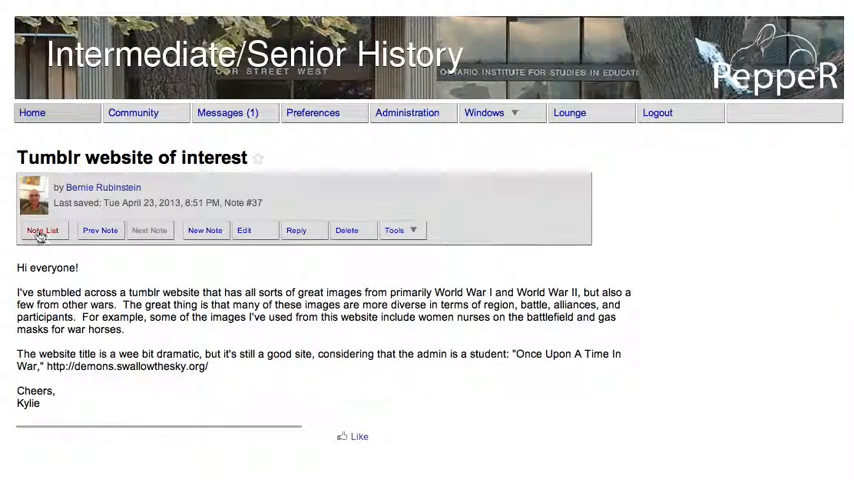
{"action": "left_click", "coordinate": [42, 230]}
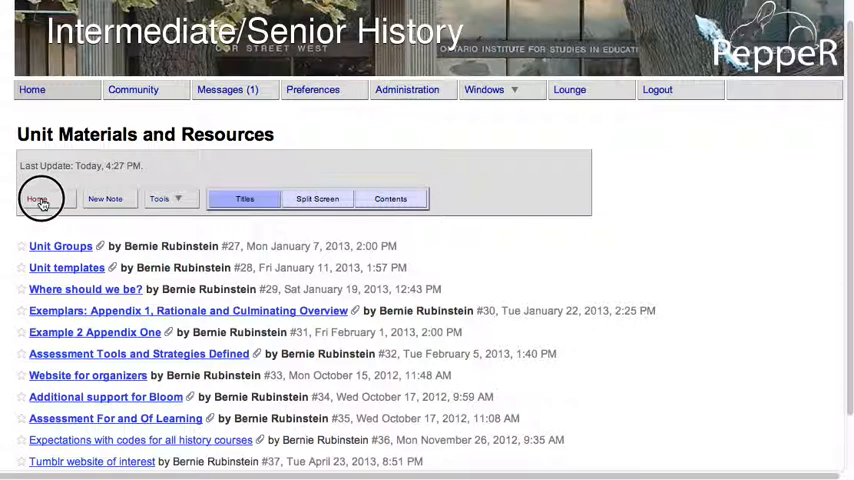
{"action": "left_click", "coordinate": [40, 198]}
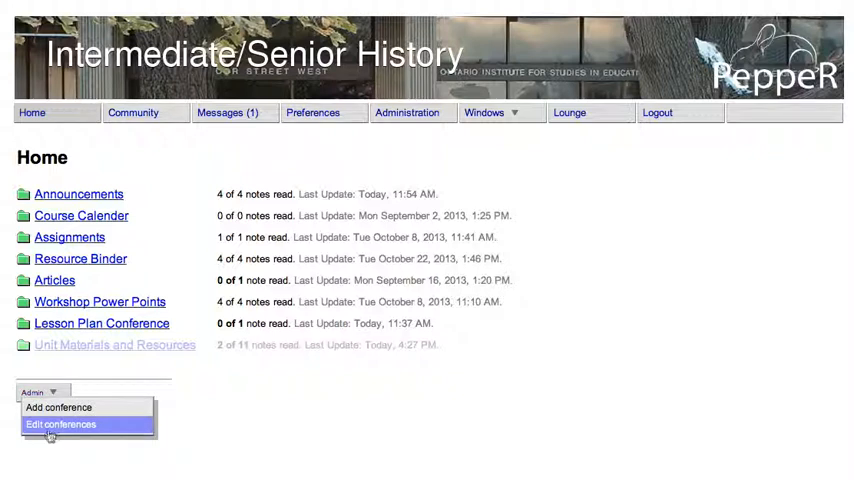
{"action": "left_click", "coordinate": [61, 424]}
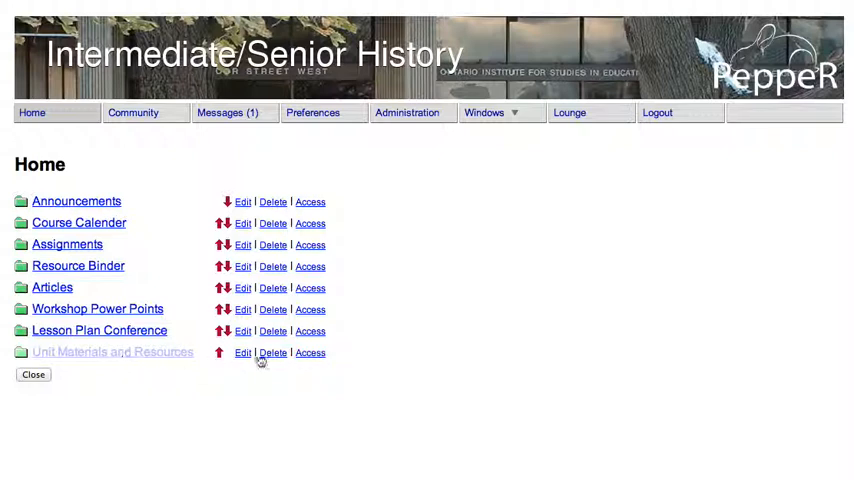
{"action": "left_click", "coordinate": [310, 352]}
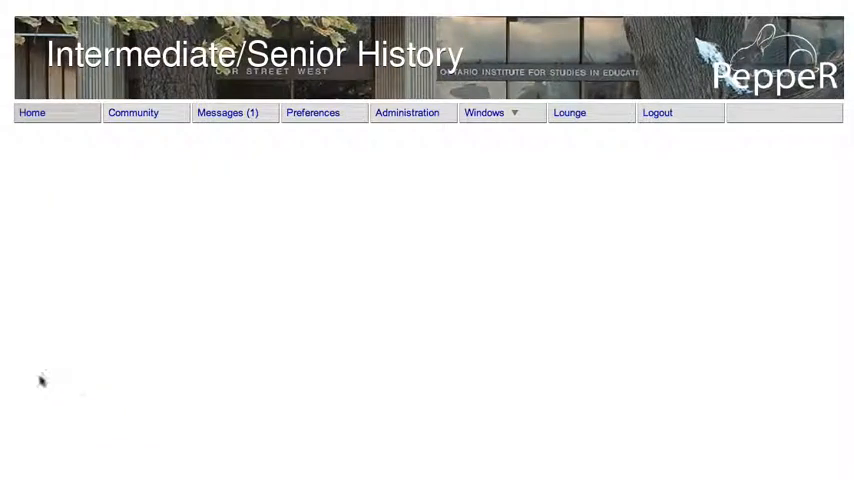
{"action": "left_click", "coordinate": [31, 112]}
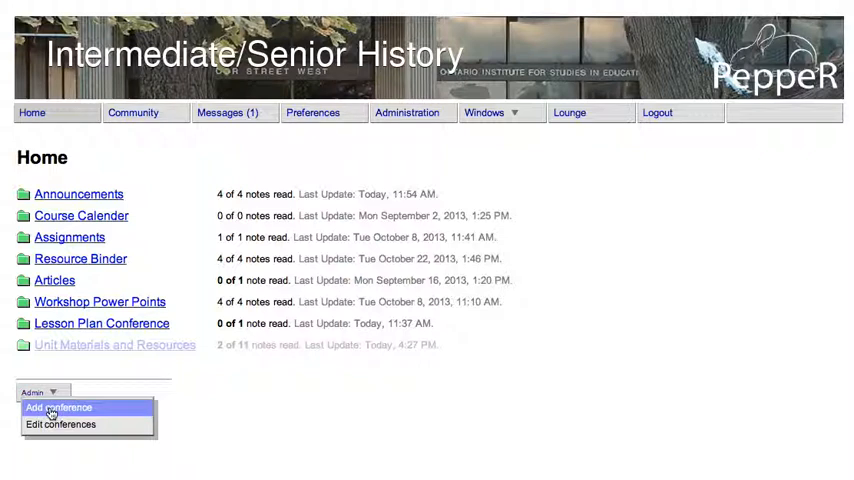
Create a conference named 'Work Groups' on the course home and open it.
{"action": "left_click", "coordinate": [57, 407]}
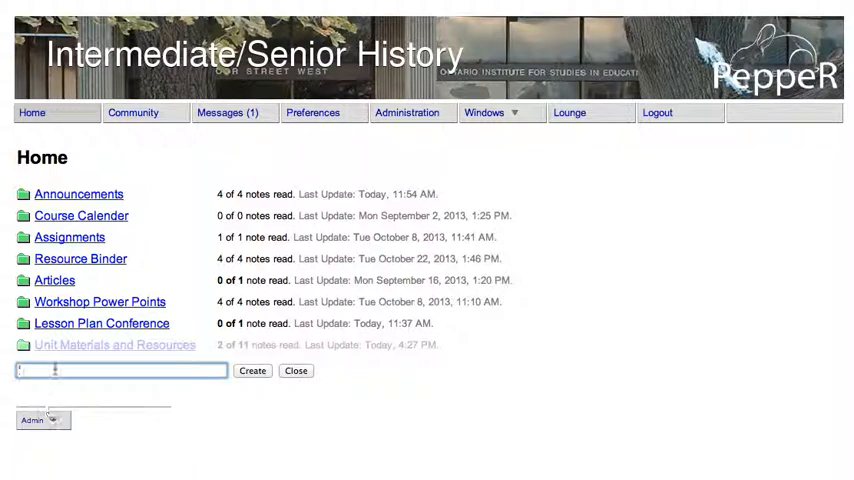
{"action": "type", "text": "Work."}
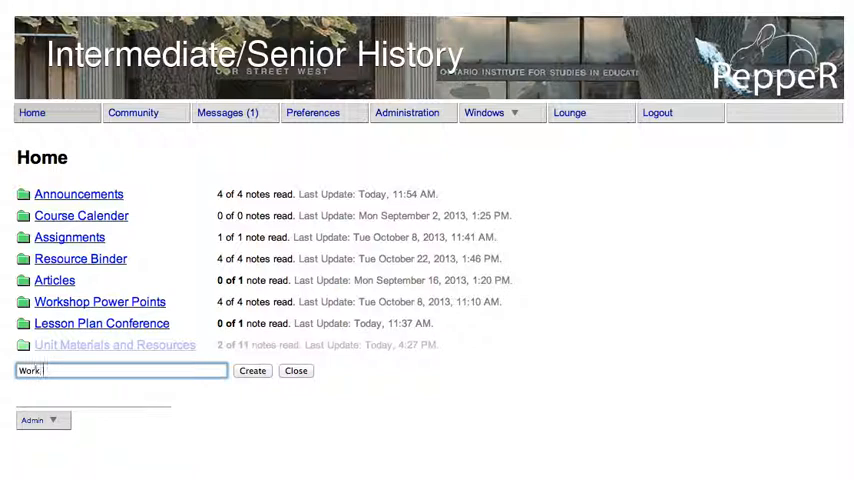
{"action": "type", "text": "Groups"}
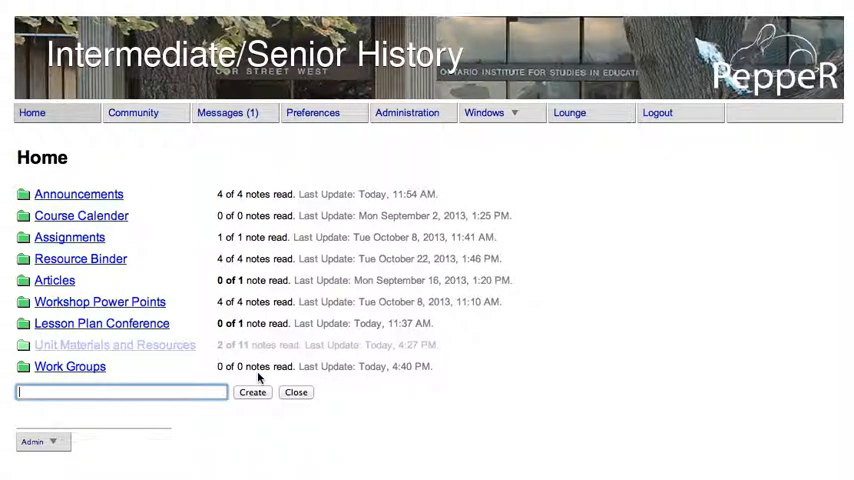
{"action": "left_click", "coordinate": [296, 392]}
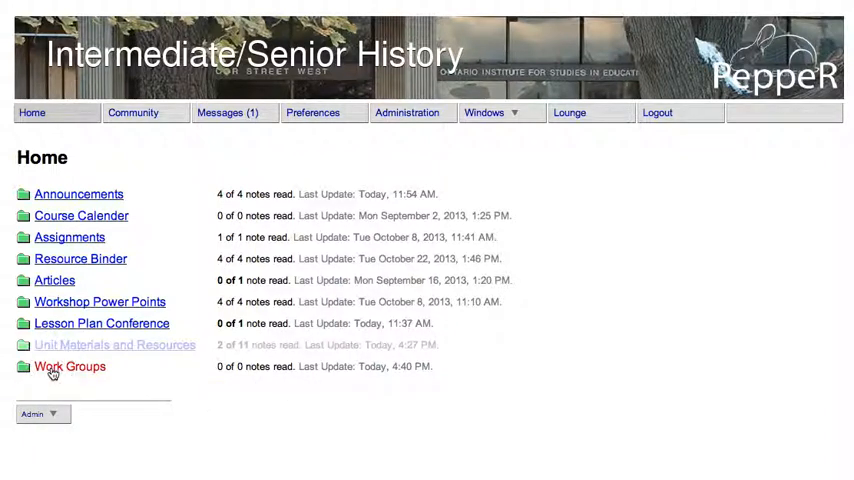
{"action": "left_click", "coordinate": [70, 366]}
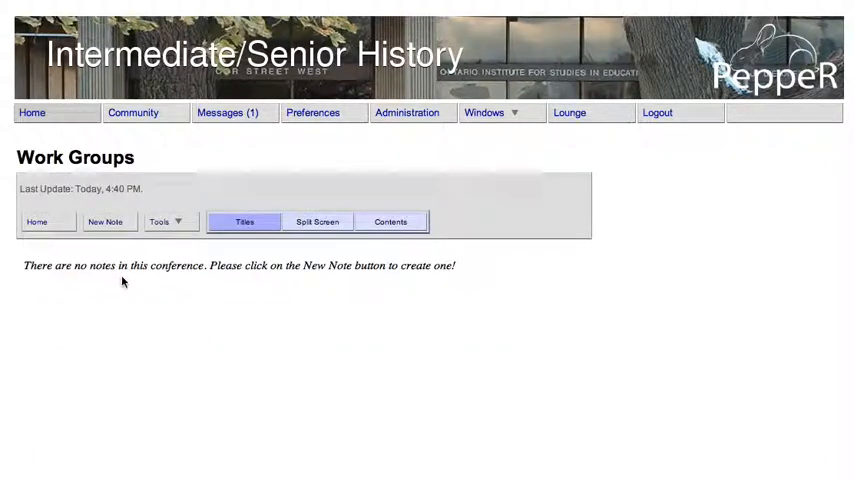
Add subconferences 'Group 1' and 'Group 2' inside Work Groups, then close the name field.
{"action": "left_click", "coordinate": [170, 221]}
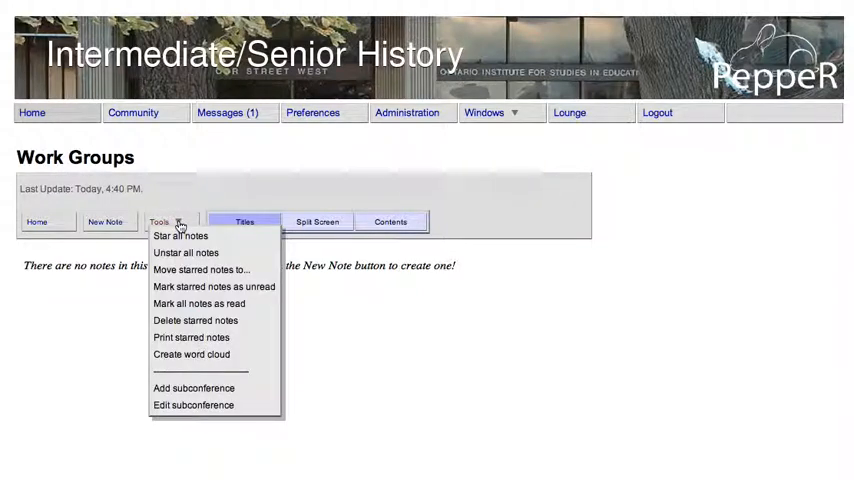
{"action": "left_click", "coordinate": [194, 388]}
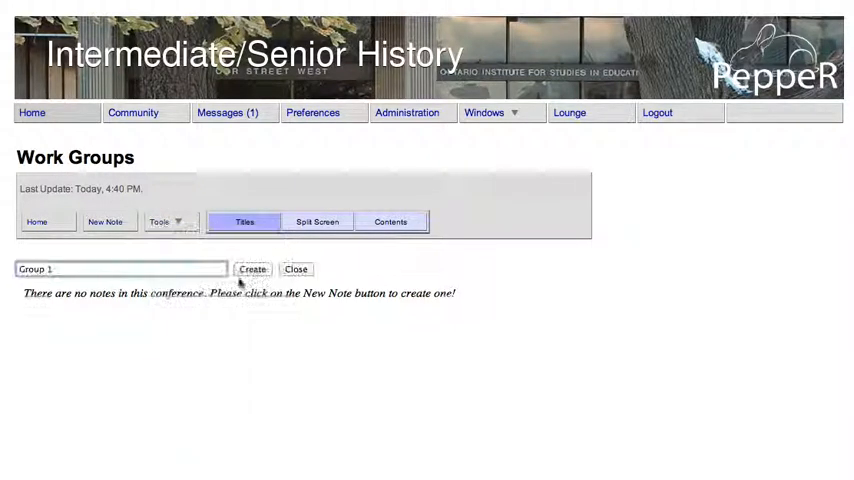
{"action": "left_click", "coordinate": [252, 269]}
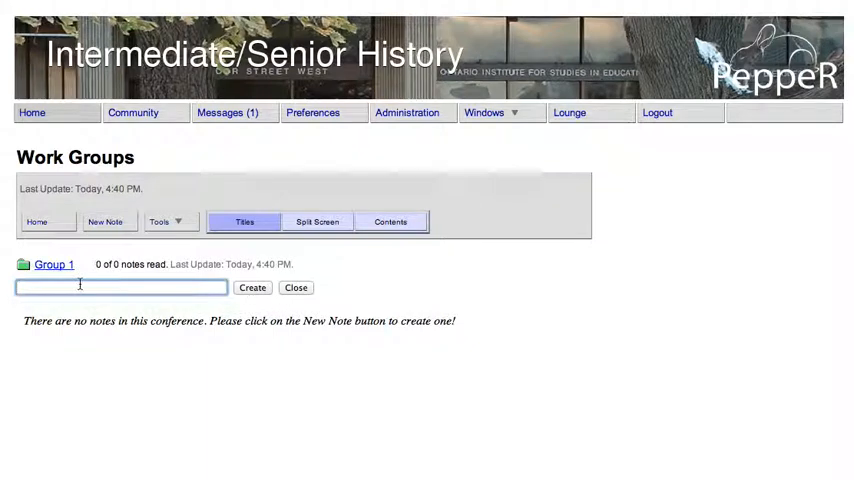
{"action": "type", "text": "Group 2"}
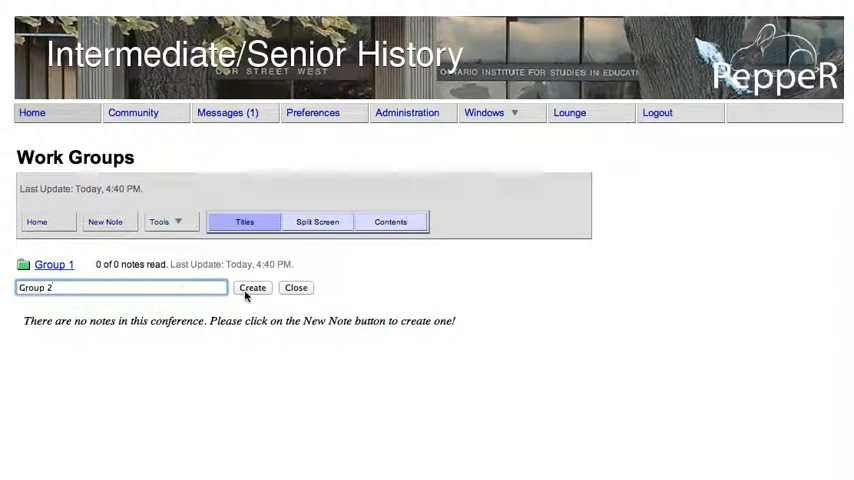
{"action": "left_click", "coordinate": [252, 288]}
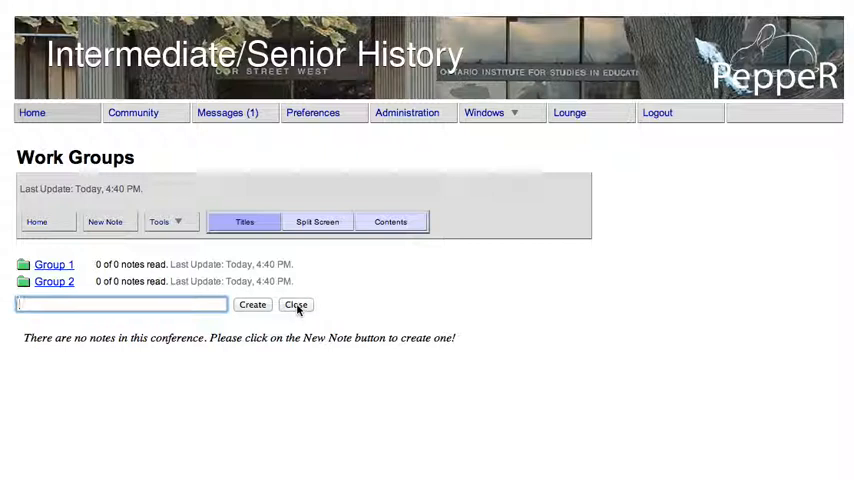
{"action": "left_click", "coordinate": [296, 304]}
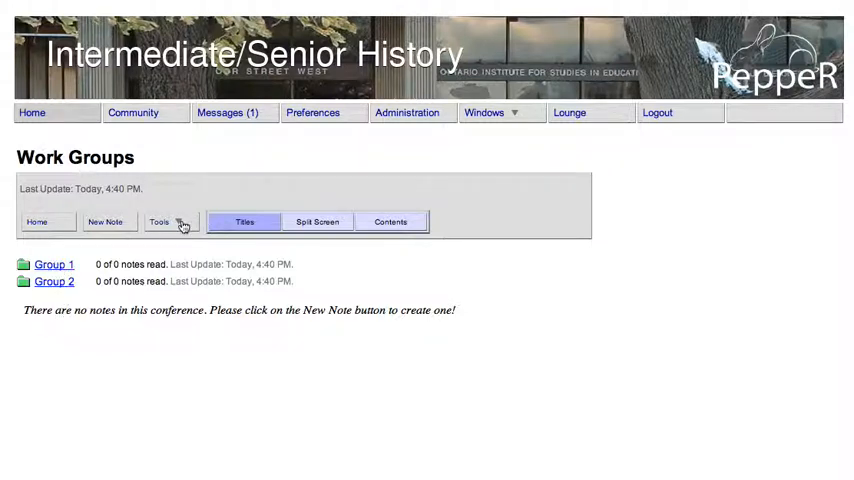
Use Tools > Edit subconference to reach Group 1's access settings.
{"action": "left_click", "coordinate": [170, 221]}
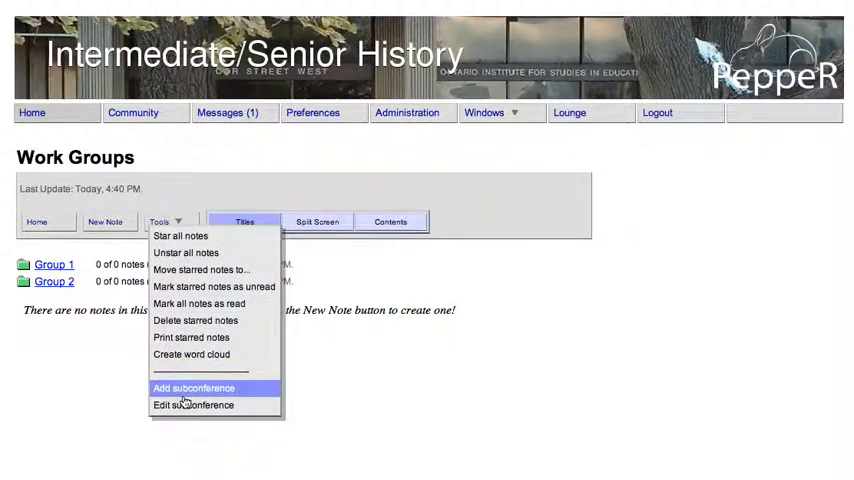
{"action": "left_click", "coordinate": [190, 405]}
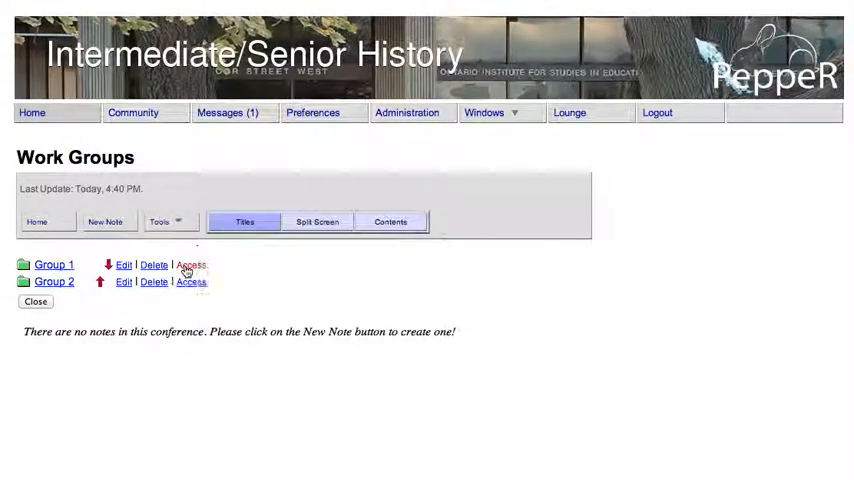
{"action": "left_click", "coordinate": [191, 264]}
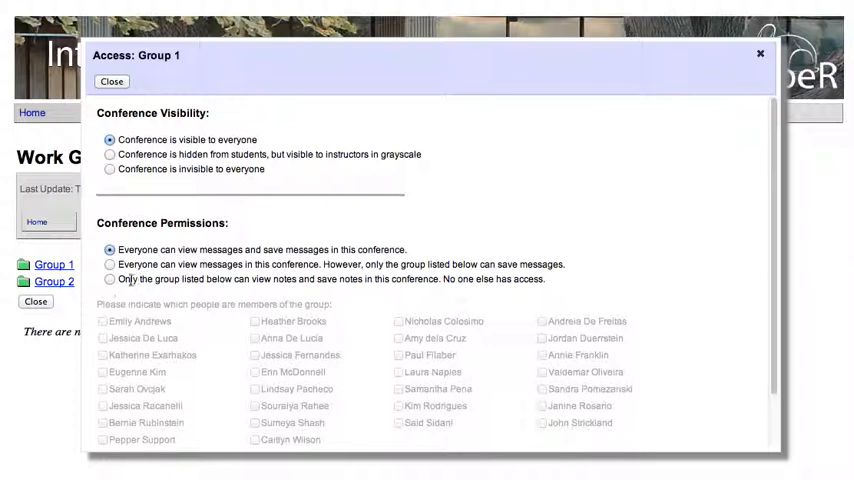
Restrict Group 1 to 'Only the group listed below' and tick the chosen students.
{"action": "left_click", "coordinate": [109, 279]}
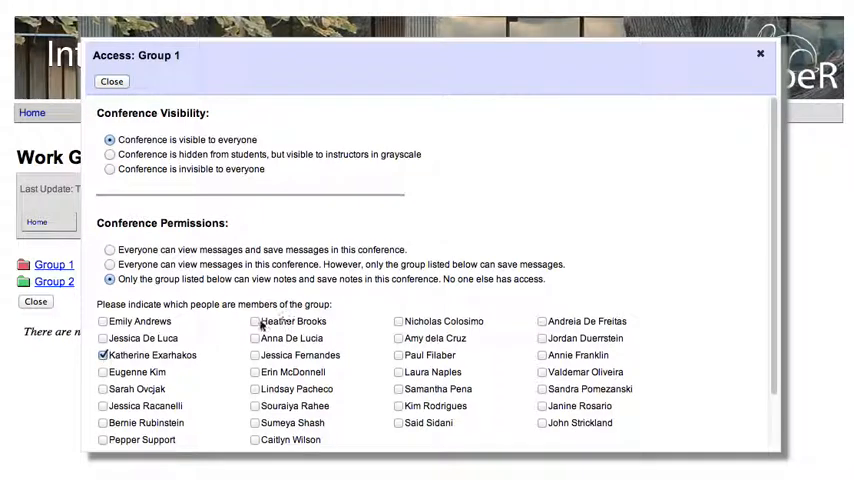
{"action": "left_click", "coordinate": [255, 321]}
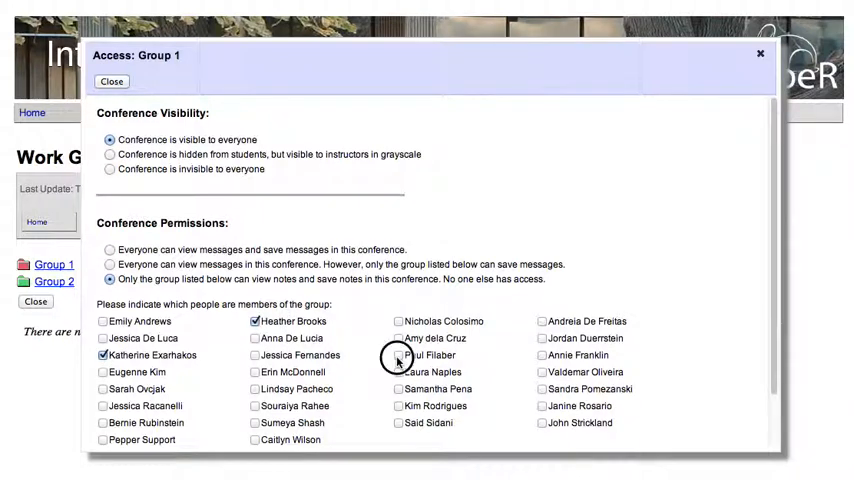
{"action": "left_click", "coordinate": [397, 354]}
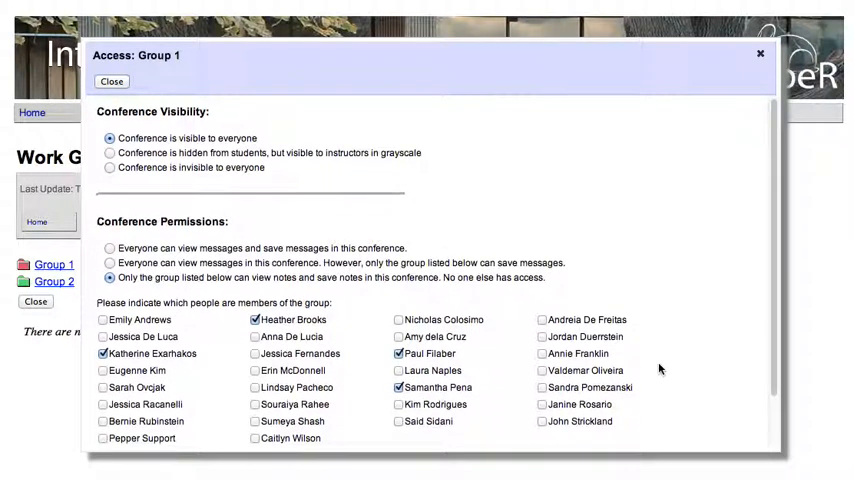
{"action": "scroll", "scroll_direction": "down", "scroll_amount": 3}
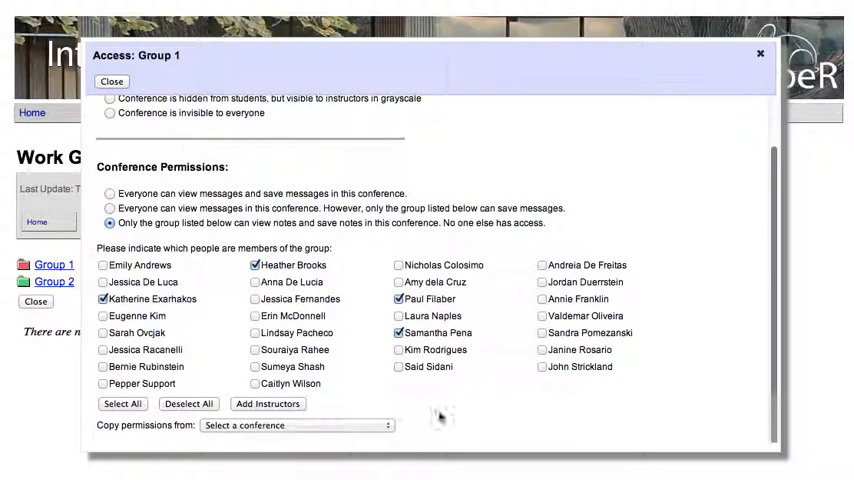
Close Group 1's access dialog and open Group 2's access settings.
{"action": "left_click", "coordinate": [102, 366]}
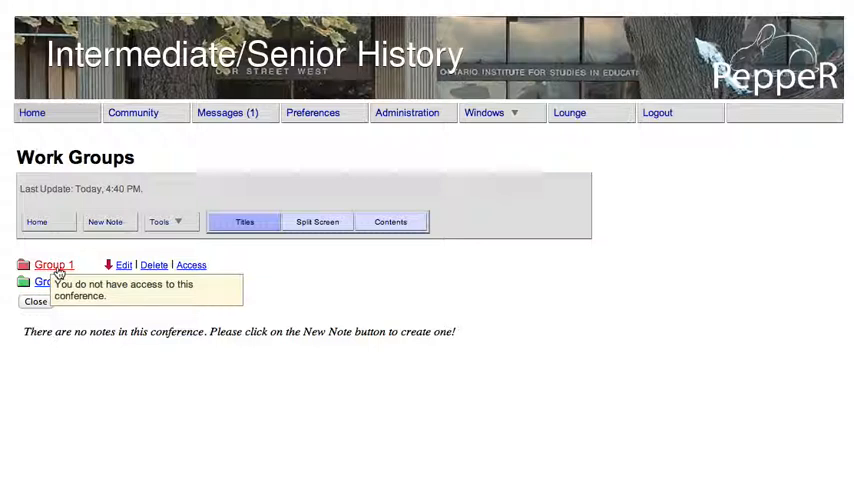
{"action": "left_click", "coordinate": [191, 282]}
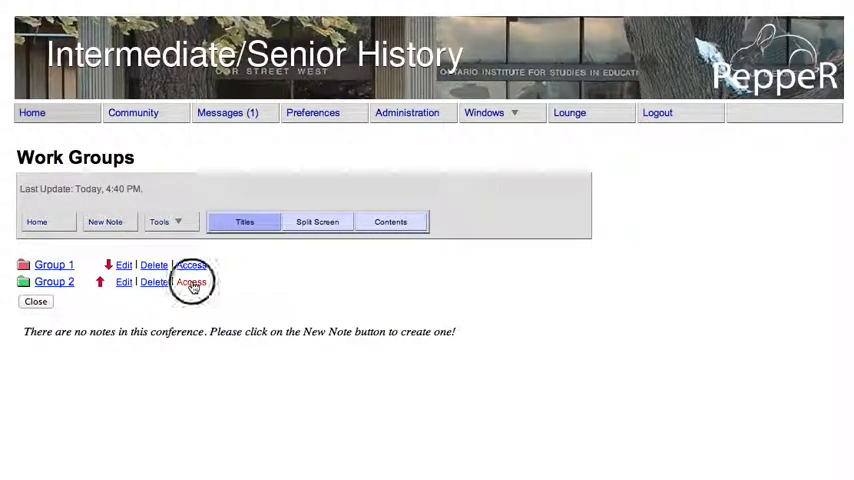
{"action": "left_click", "coordinate": [191, 282]}
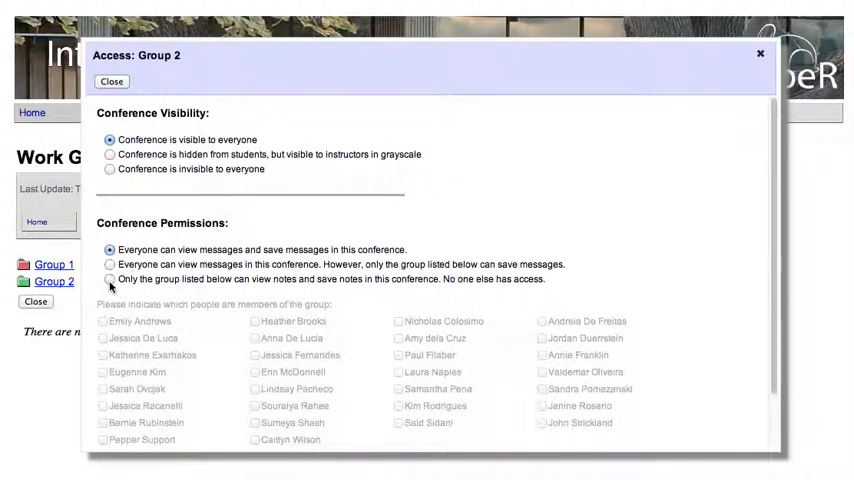
Set Group 2 to 'Only the group listed below' and close its access settings.
{"action": "left_click", "coordinate": [109, 278]}
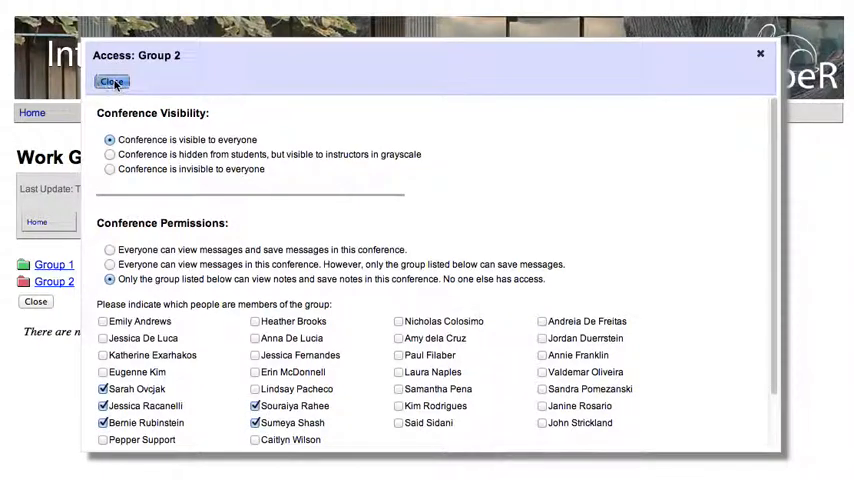
{"action": "left_click", "coordinate": [112, 81]}
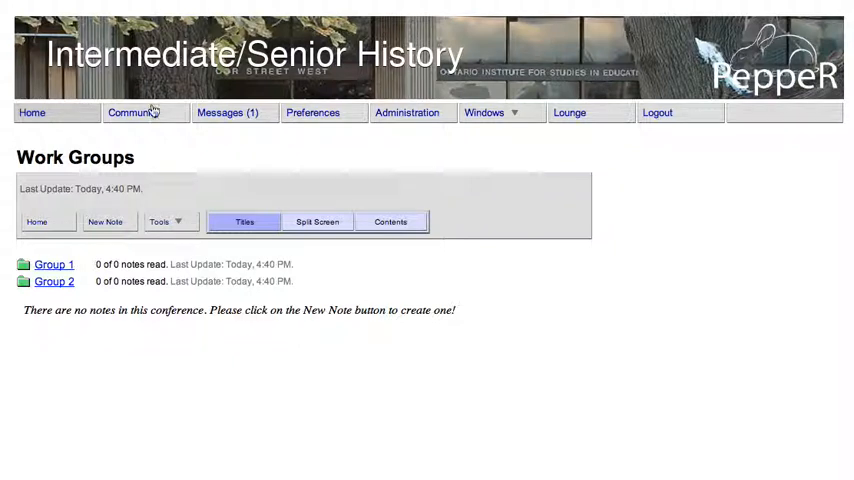
{"action": "mouse_move", "coordinate": [150, 28]}
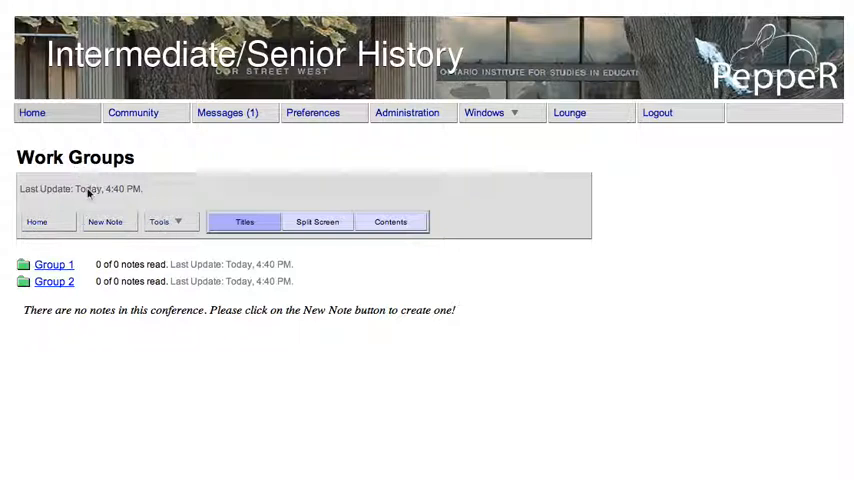
{"action": "mouse_move", "coordinate": [170, 19]}
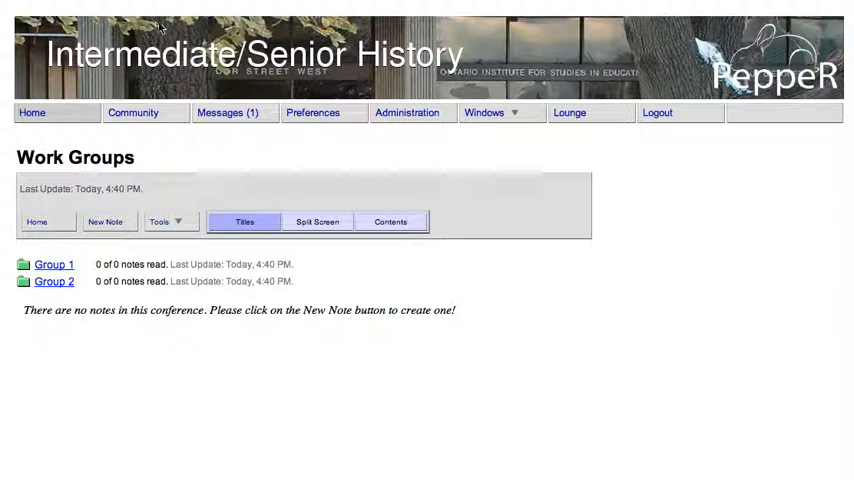
{"action": "mouse_move", "coordinate": [118, 33]}
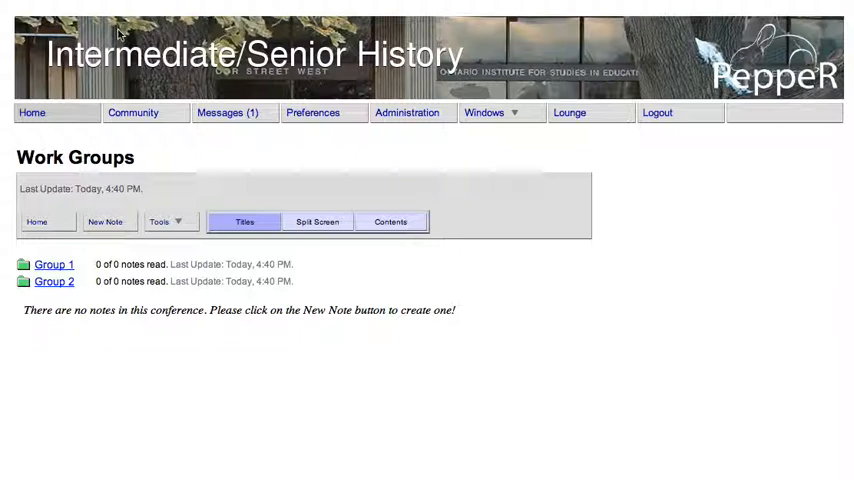